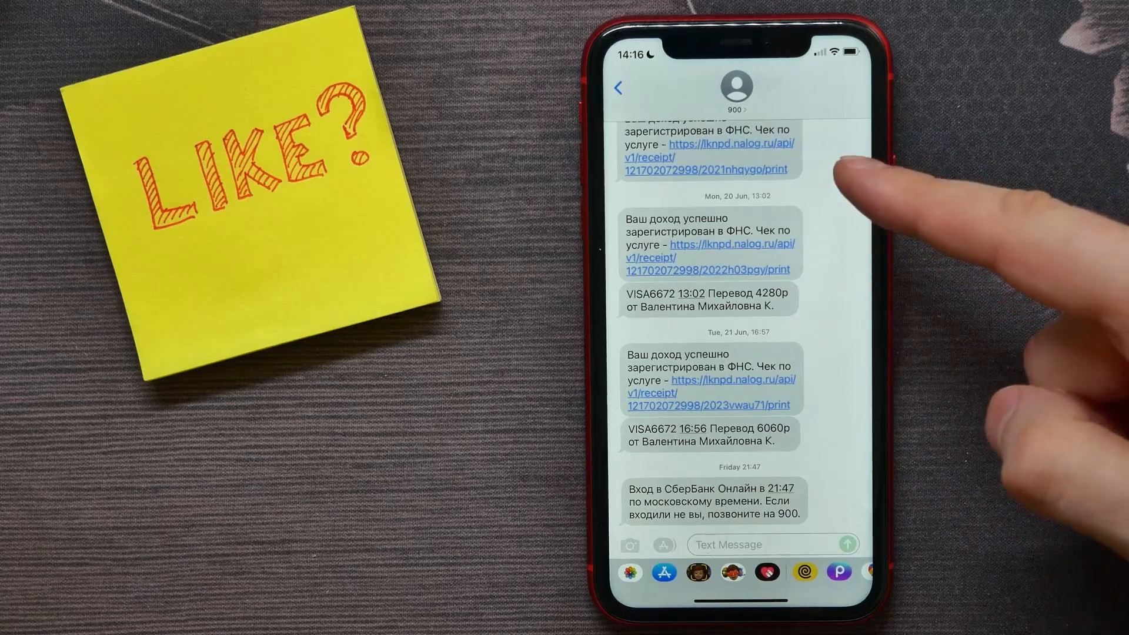
scroll(down, 3)
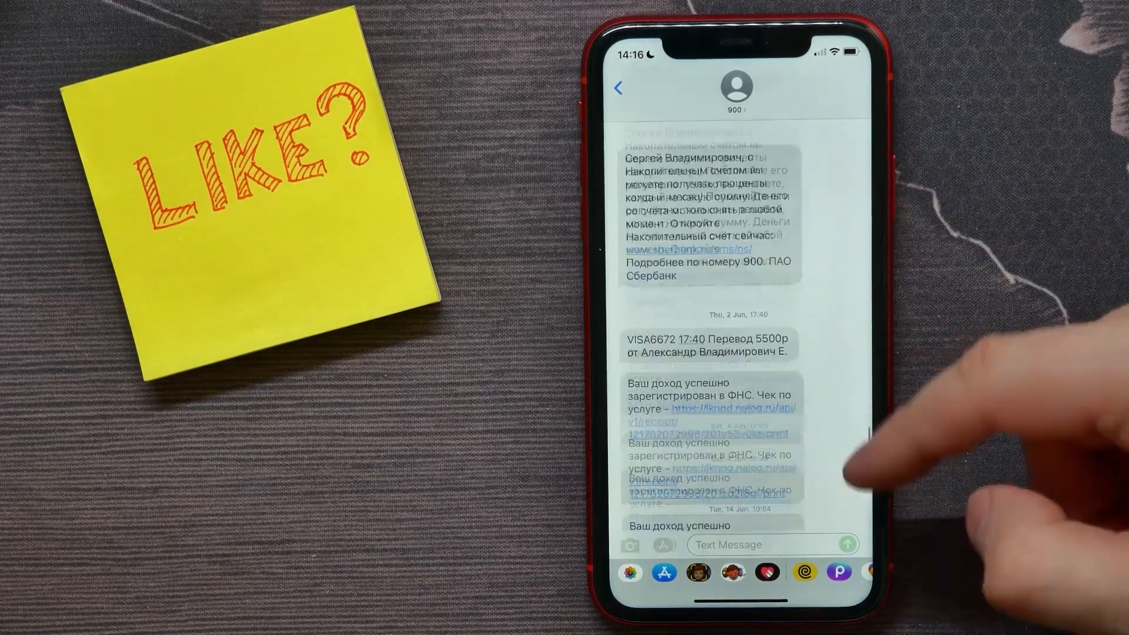
scroll(down, 3)
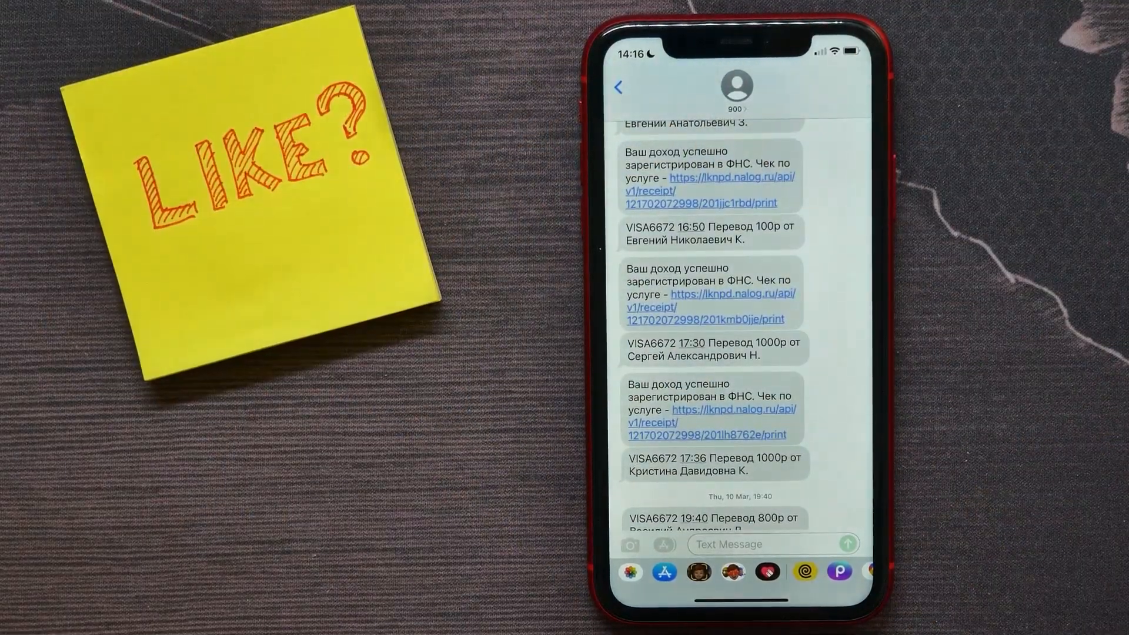
scroll(down, 3)
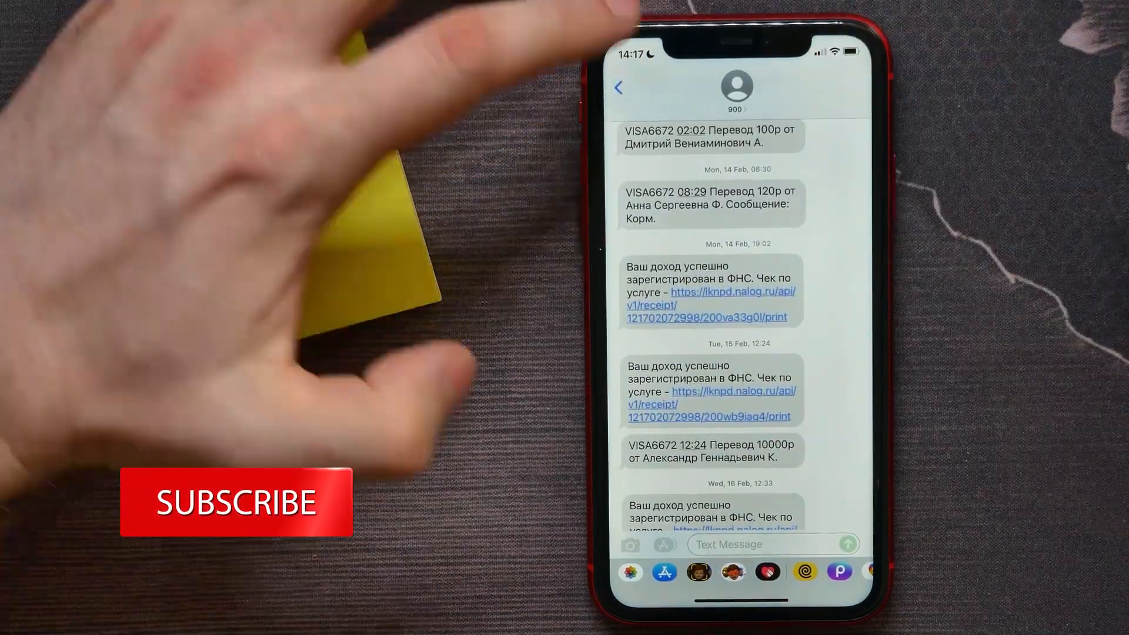
scroll(down, 3)
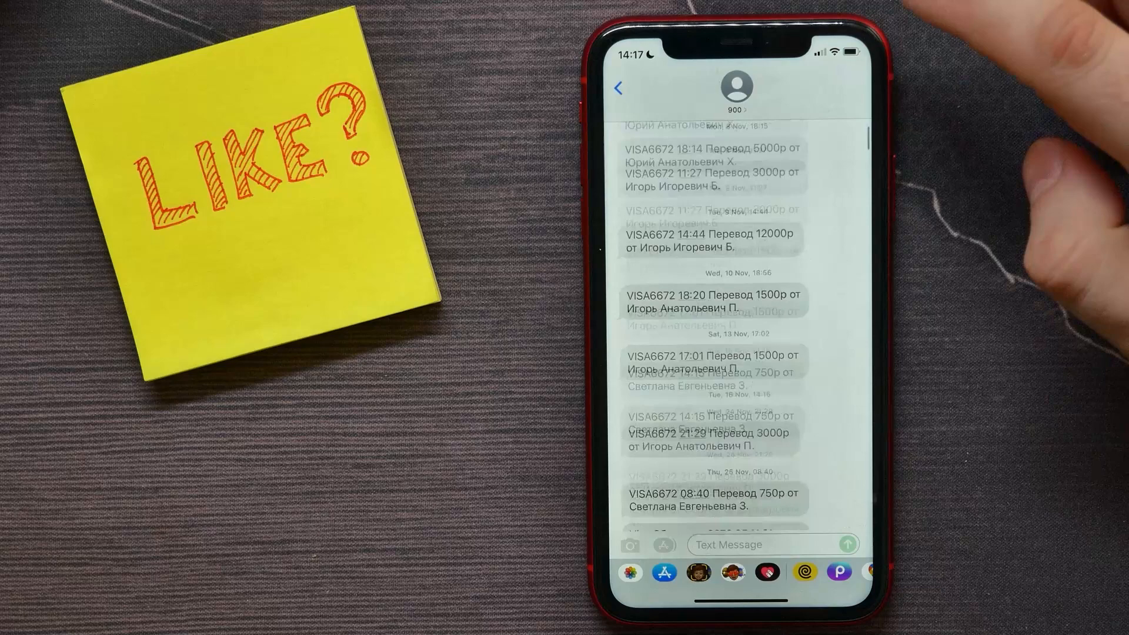
scroll(down, 3)
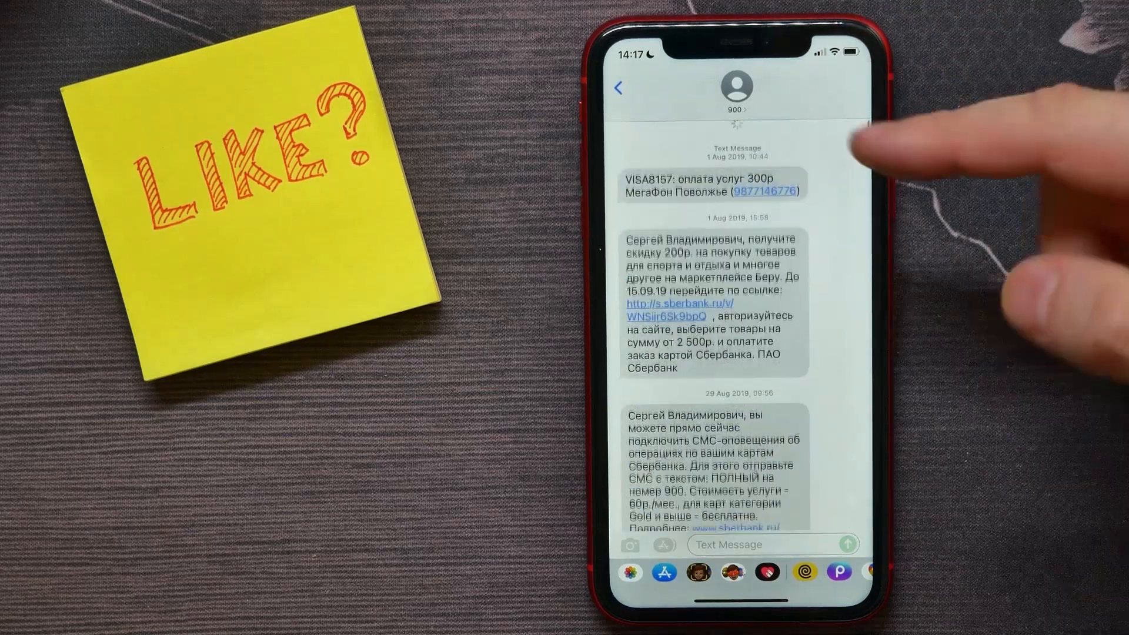
scroll(down, 3)
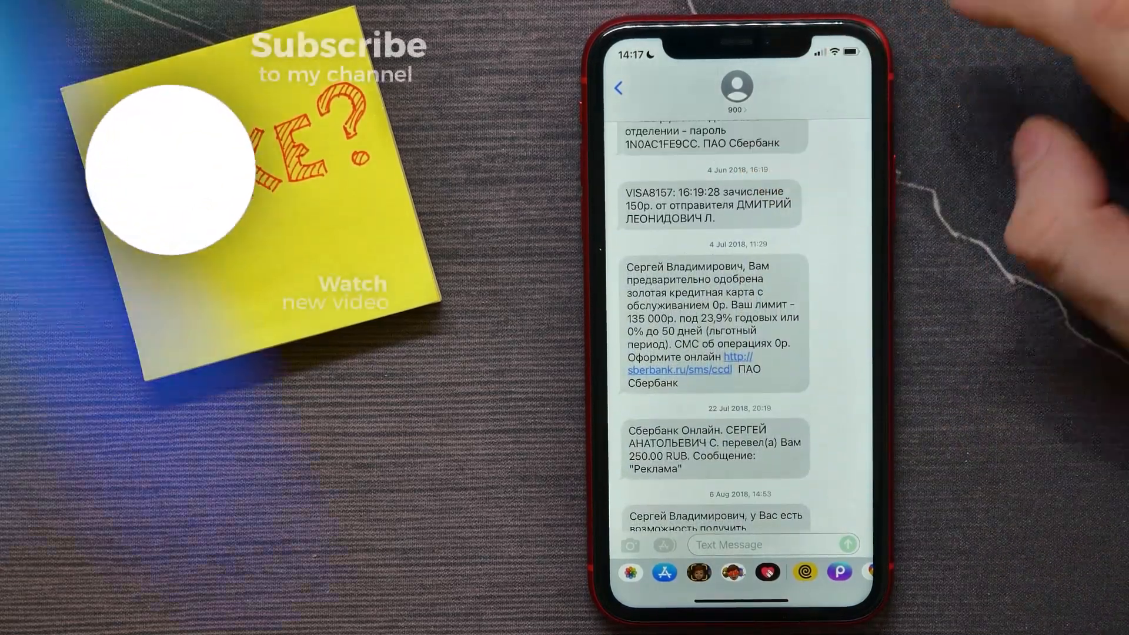
scroll(down, 3)
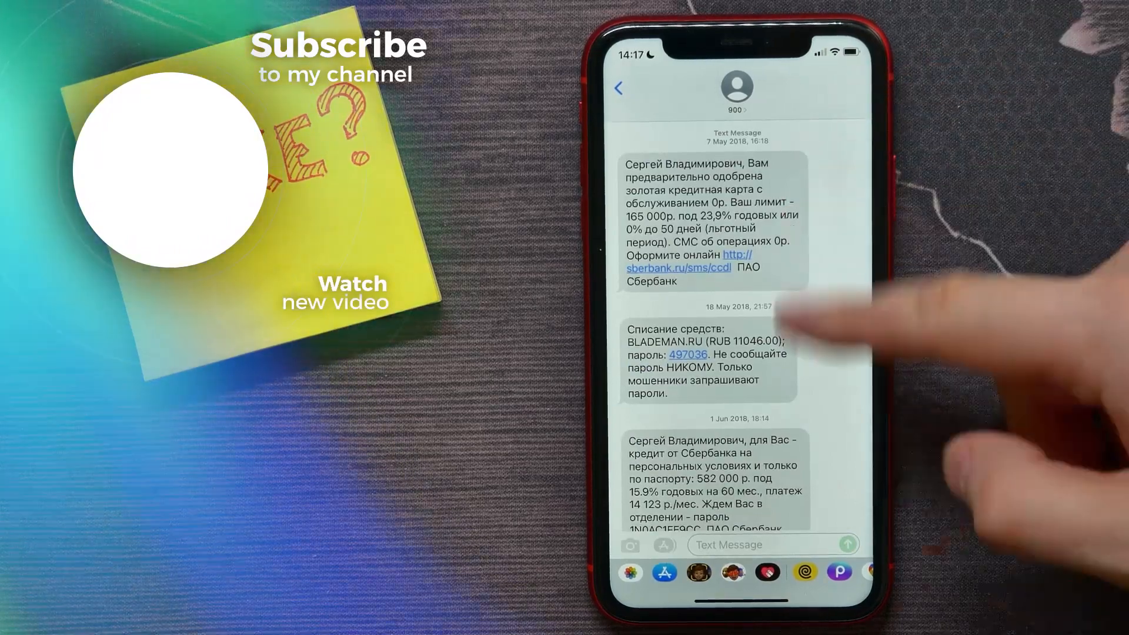